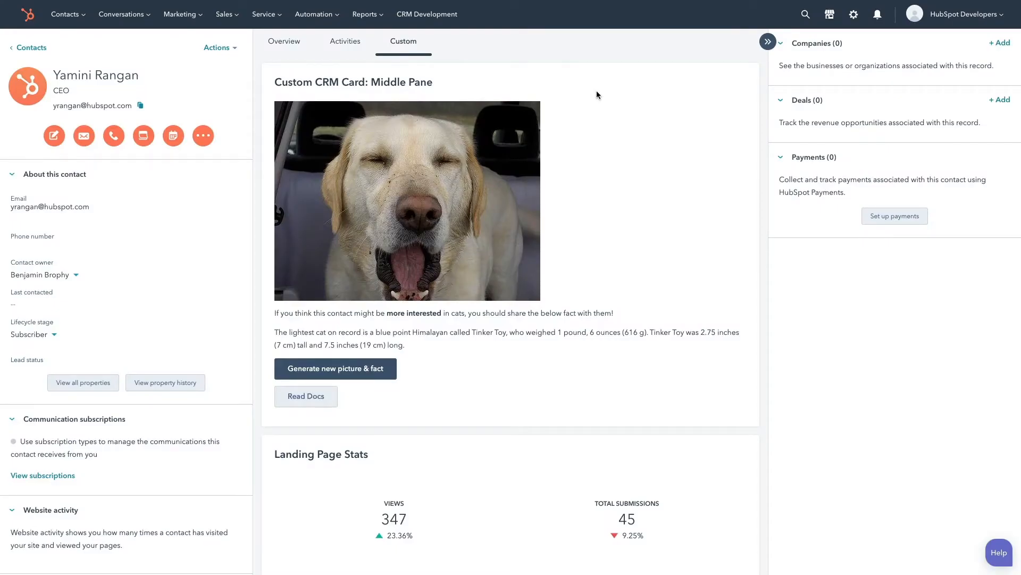
Step: Generate a new picture and fact in the contact's Custom CRM card
left_click(335, 368)
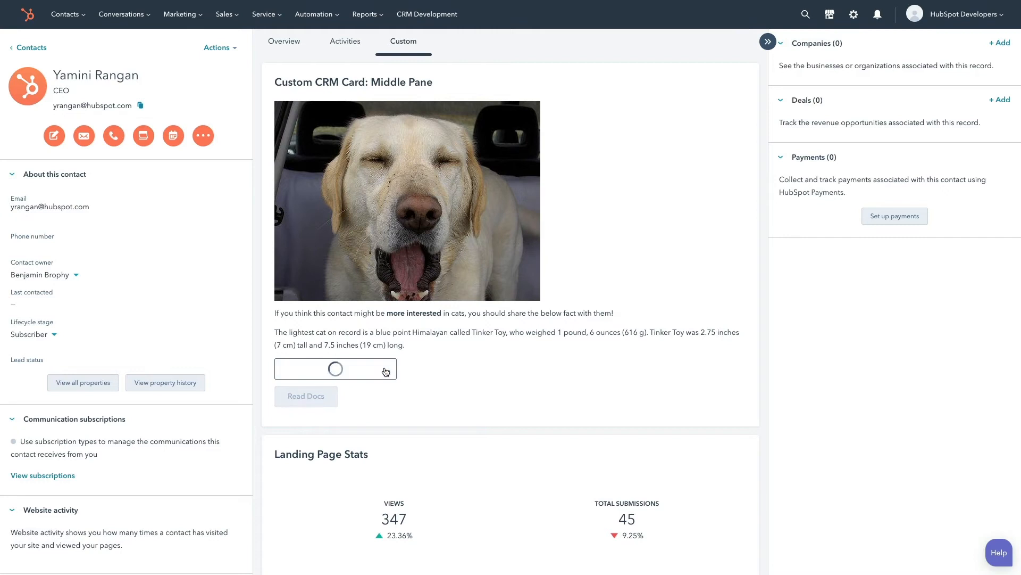
left_click(335, 368)
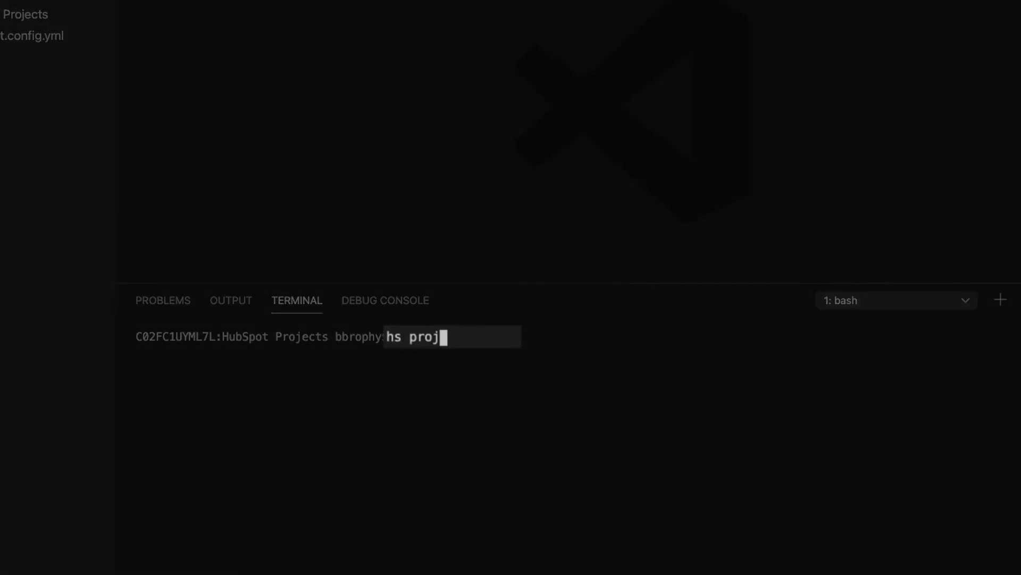
Step: Run 'hs project create' and expand My New Project to show src, .gitignore, hsproject.json and README.md
type("ect create")
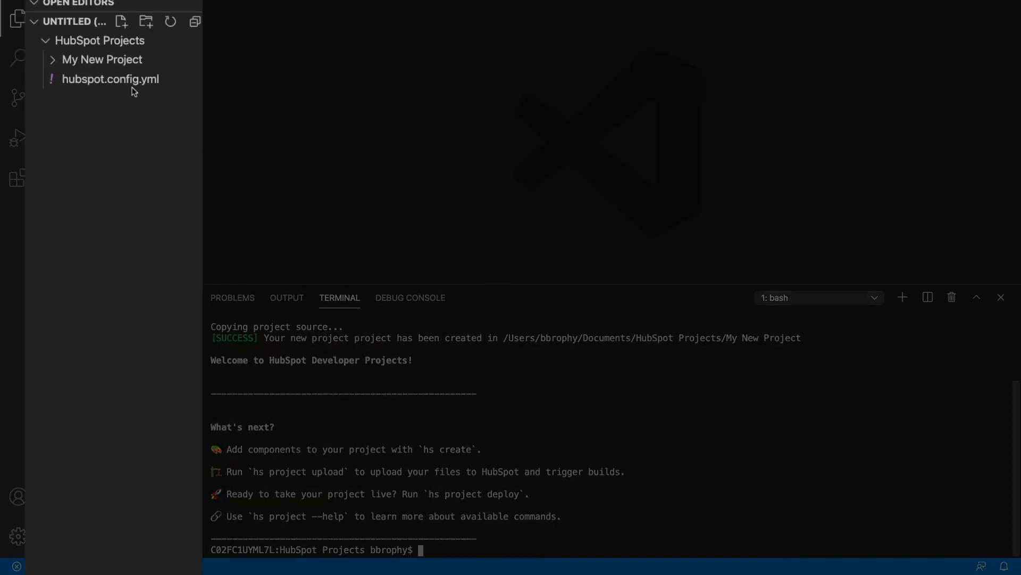
left_click(103, 59)
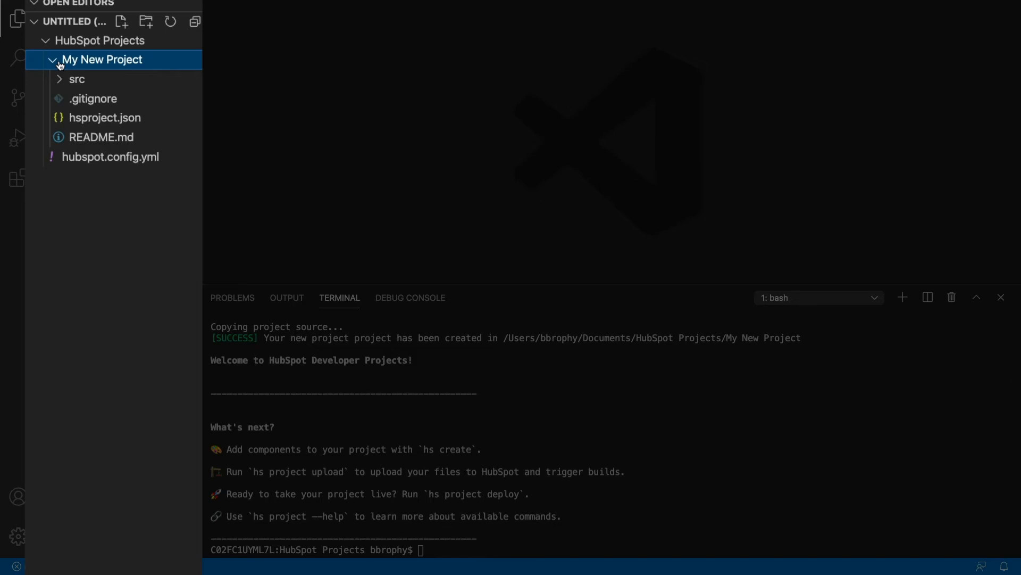
left_click(77, 79)
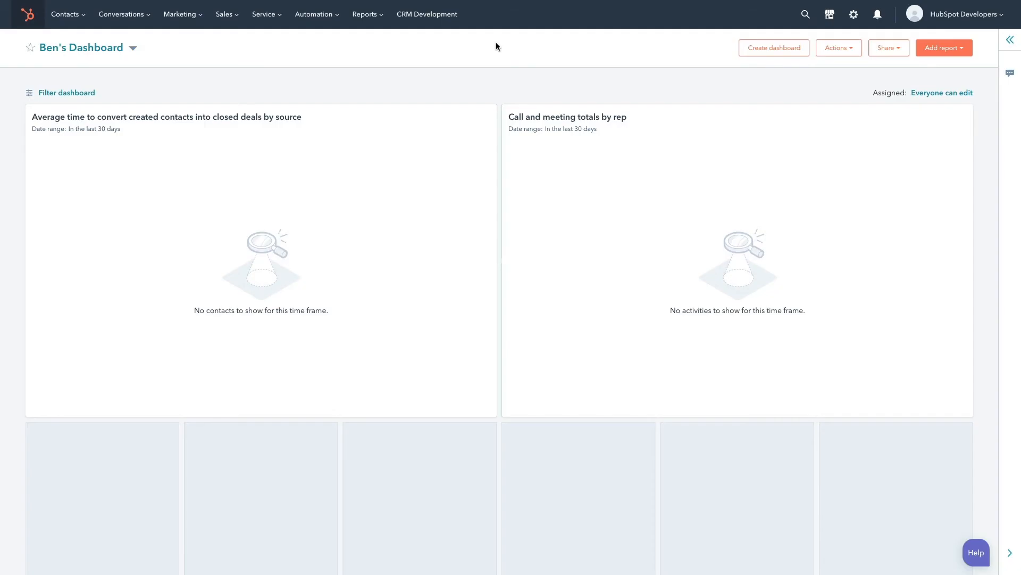
Step: Go to CRM Development and open the Projects list
left_click(427, 14)
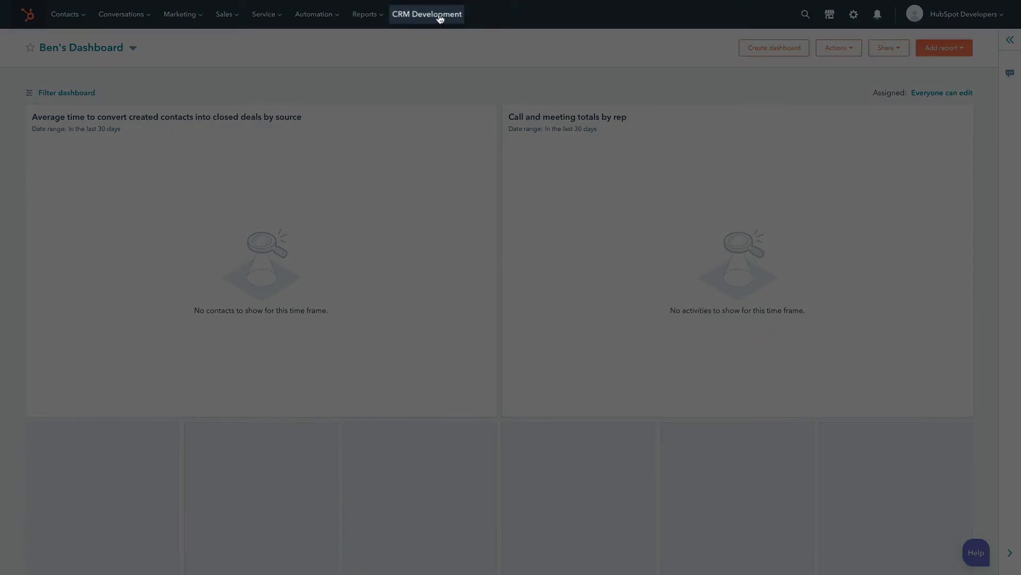
left_click(427, 14)
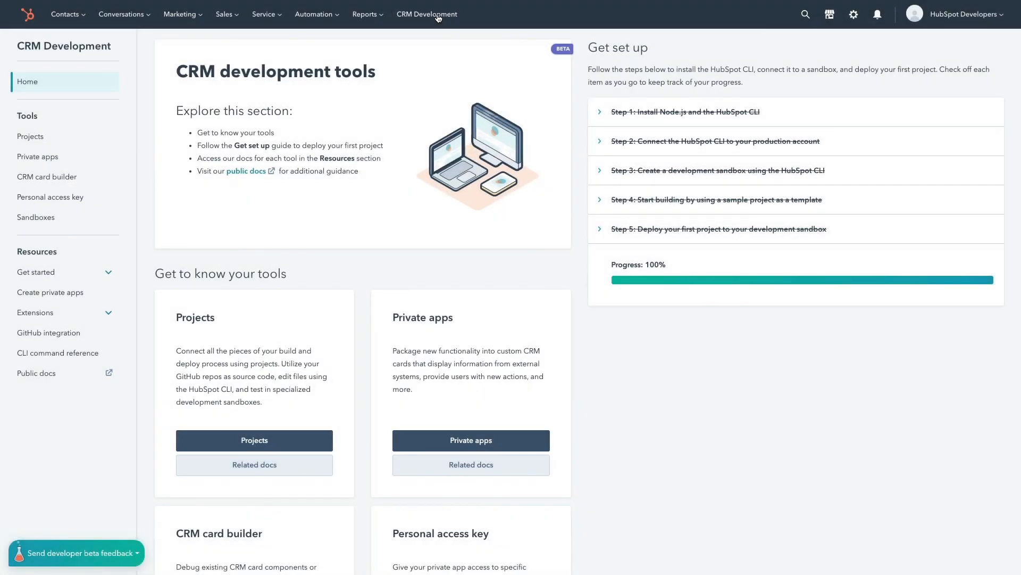
left_click(30, 136)
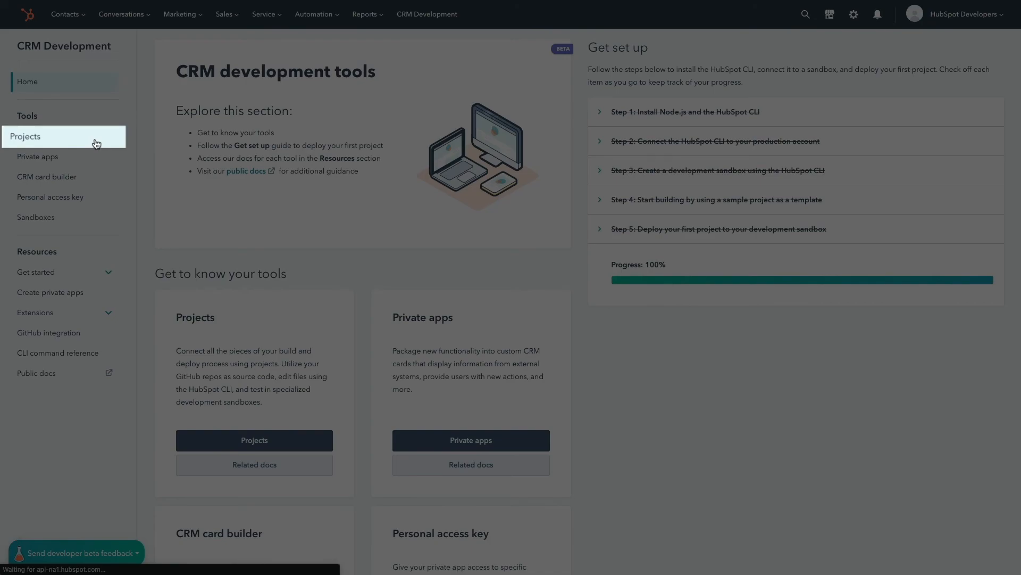
left_click(26, 136)
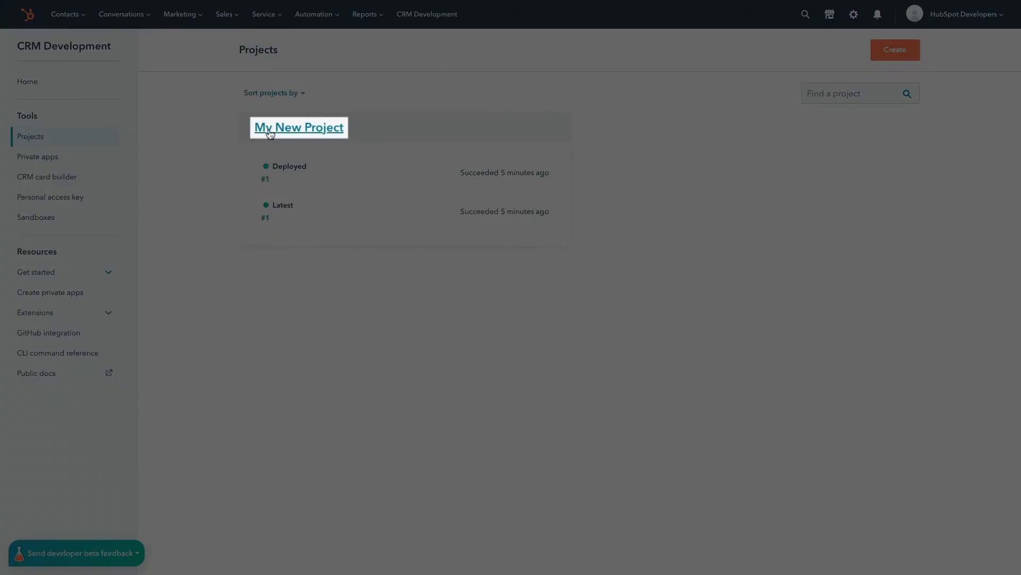
Step: View My New Project's settings, showing auto-deploy enabled and no GitHub link
left_click(299, 127)
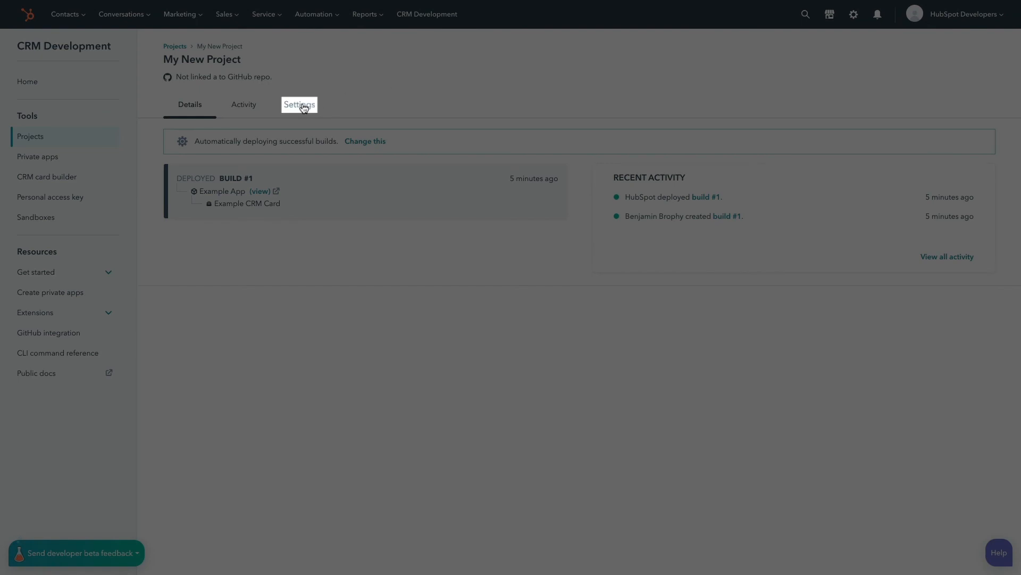
left_click(298, 104)
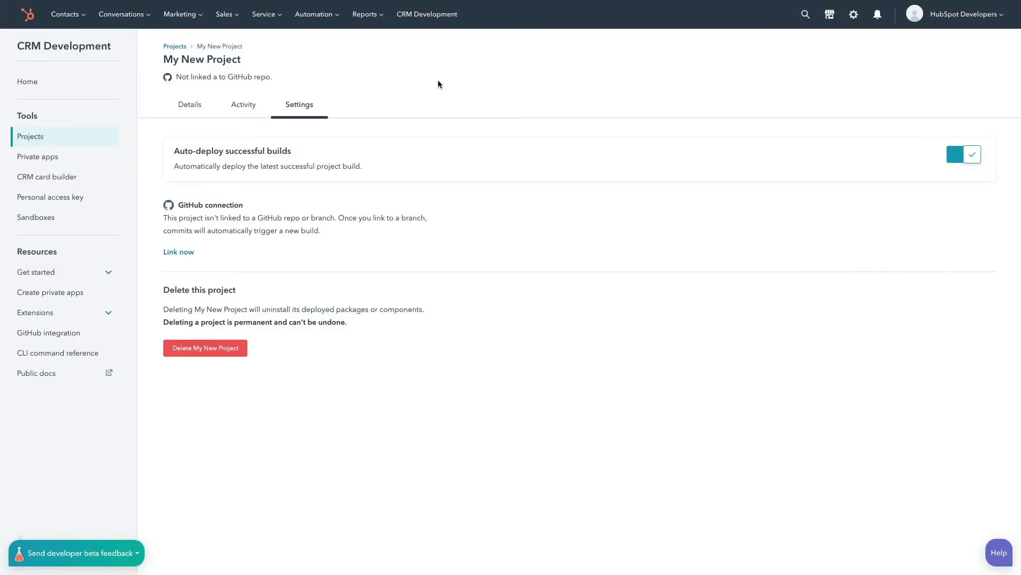